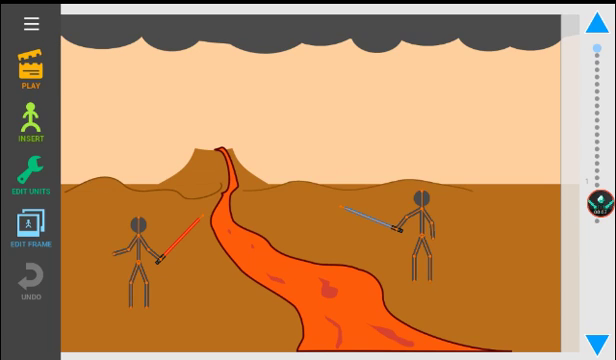
Advance from the lava duel scene to the bedroom scene with the creeper-headed figure.
{"action": "left_click", "coordinate": [32, 70]}
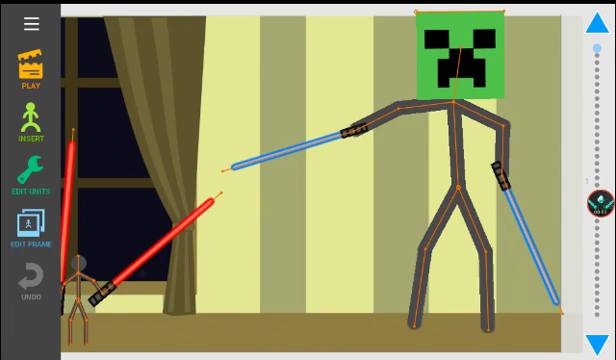
Play the lightsaber fight cartoon through to the 'Tap here to replay' screen.
{"action": "left_click", "coordinate": [38, 68]}
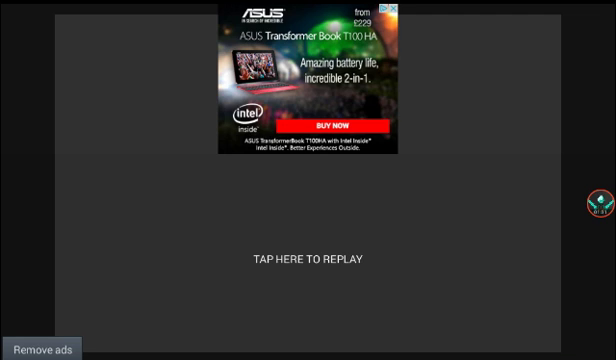
{"action": "left_click", "coordinate": [598, 204]}
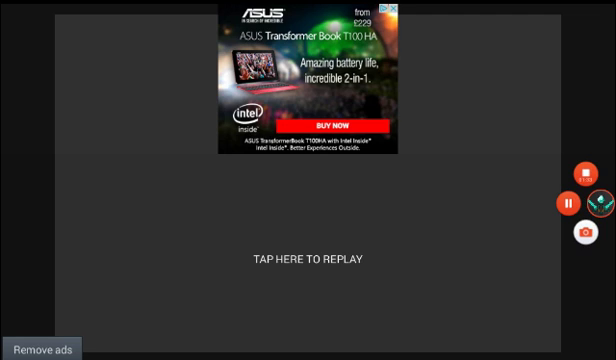